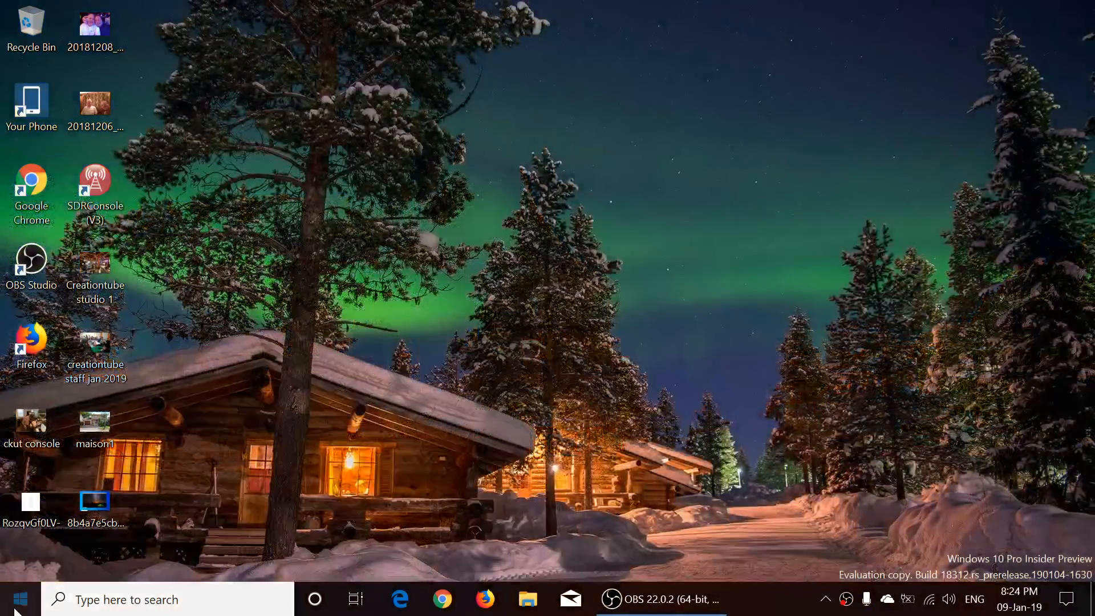
- Show the Start menu power choices, then launch Edge and search for build 18312
click(20, 600)
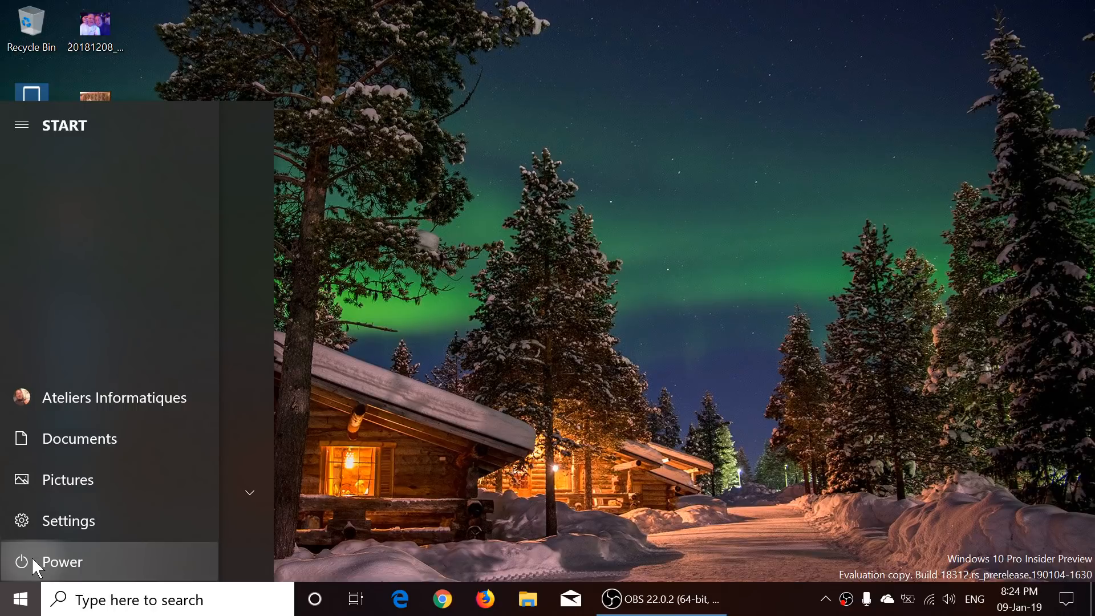
click(62, 561)
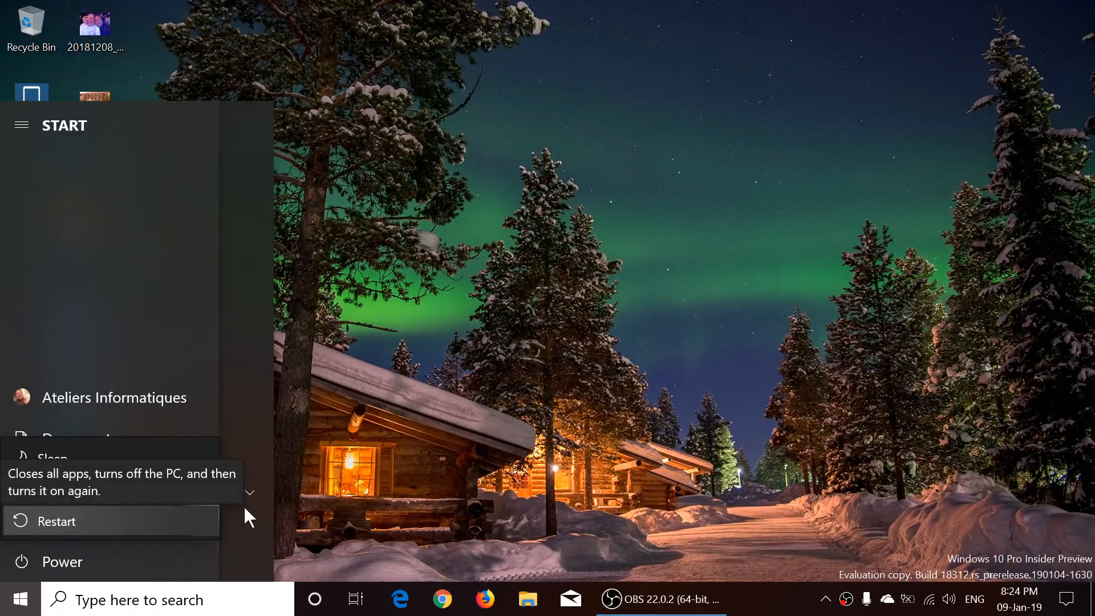
mouse_move(902, 313)
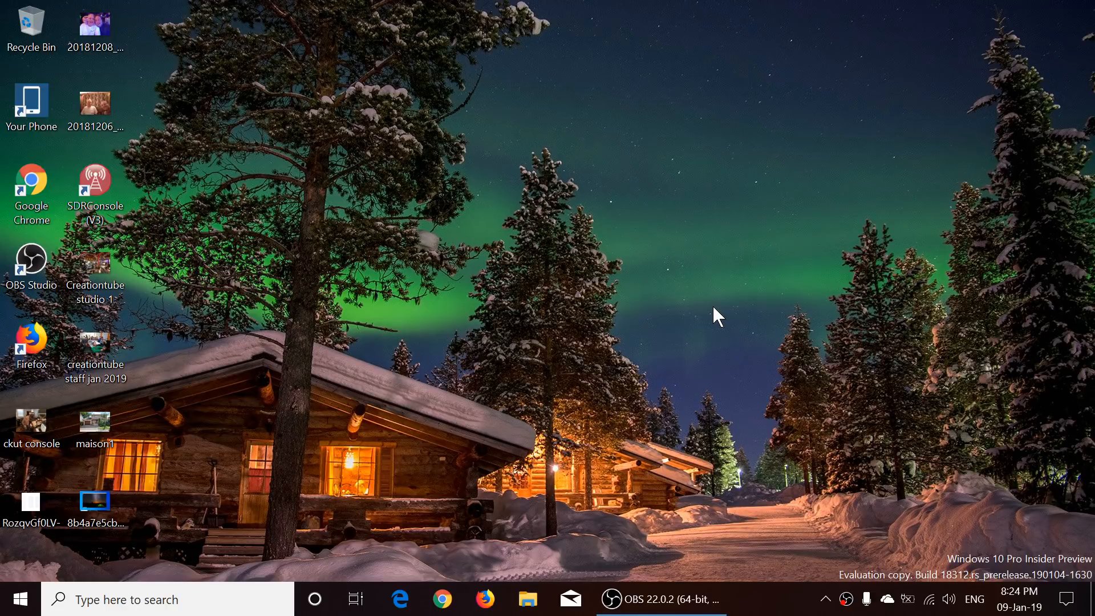
mouse_move(868, 418)
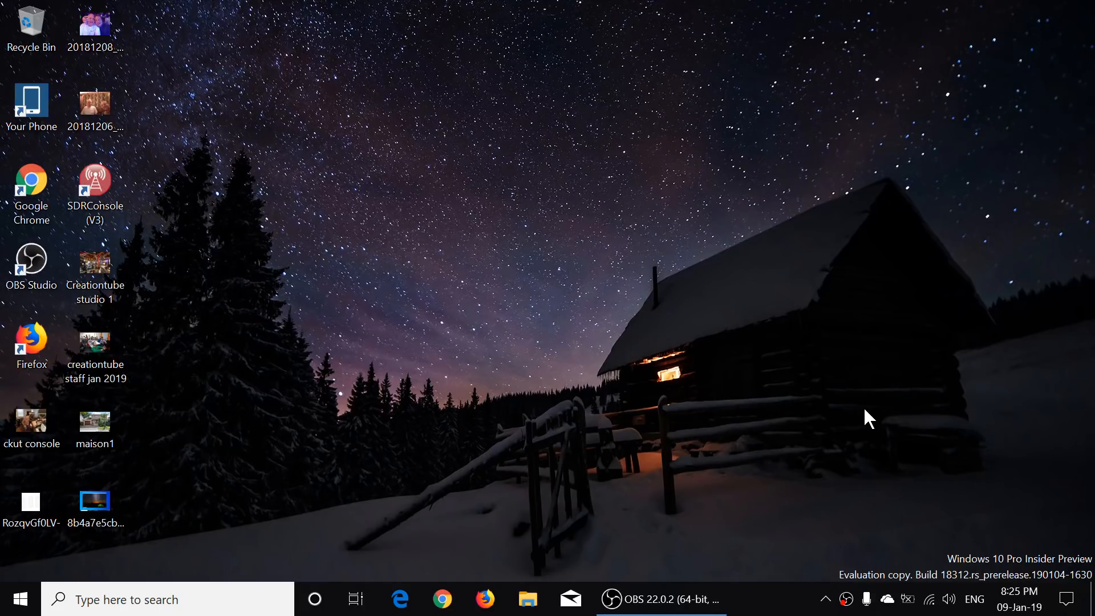
mouse_move(405, 574)
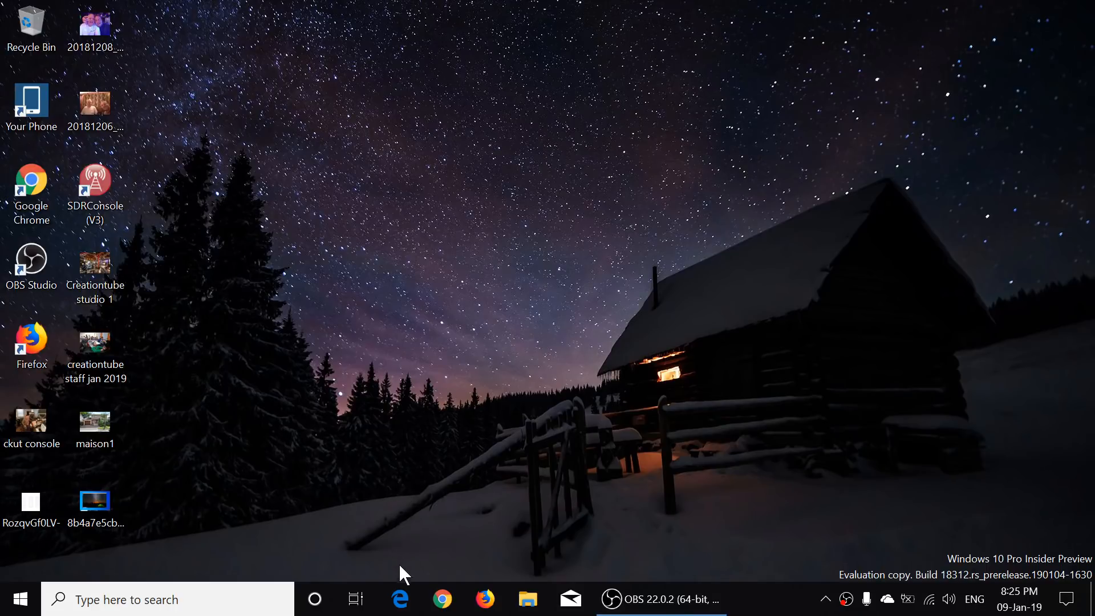
mouse_move(401, 599)
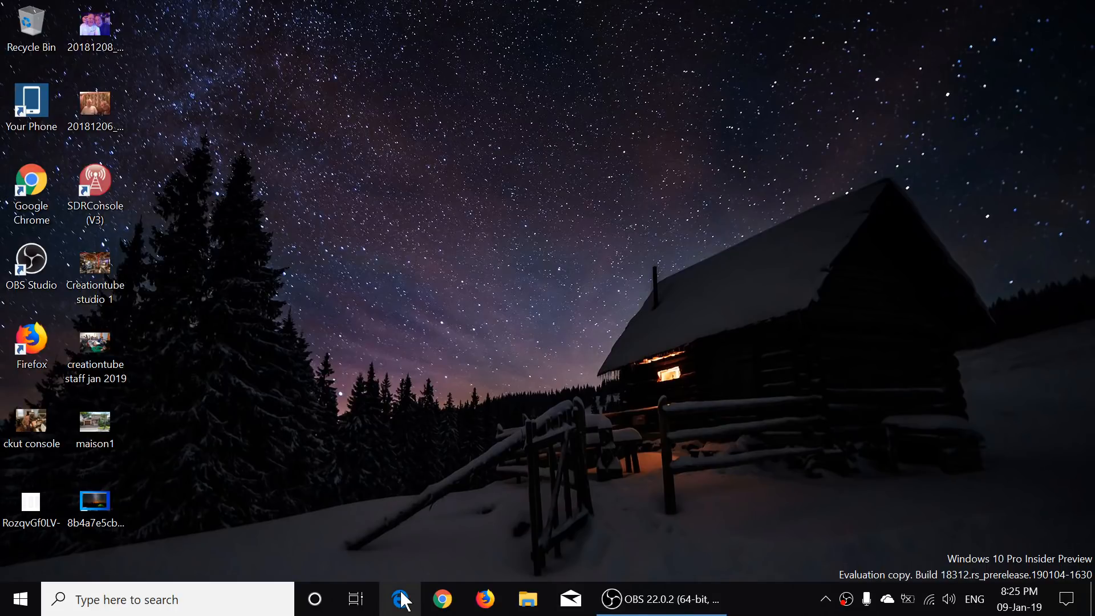
click(401, 599)
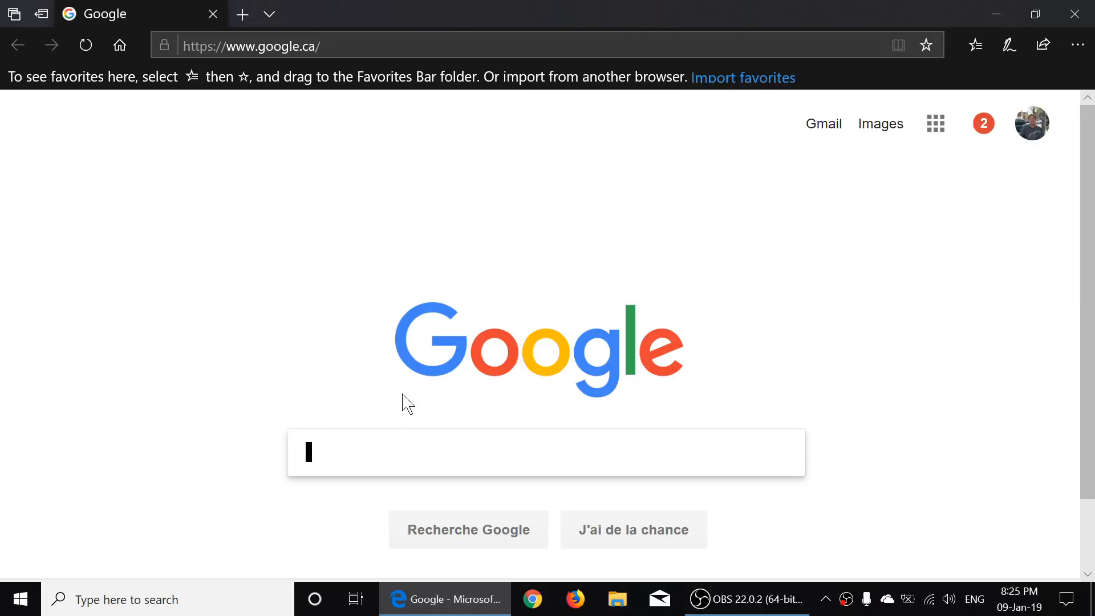
click(545, 452)
text(build 18312)
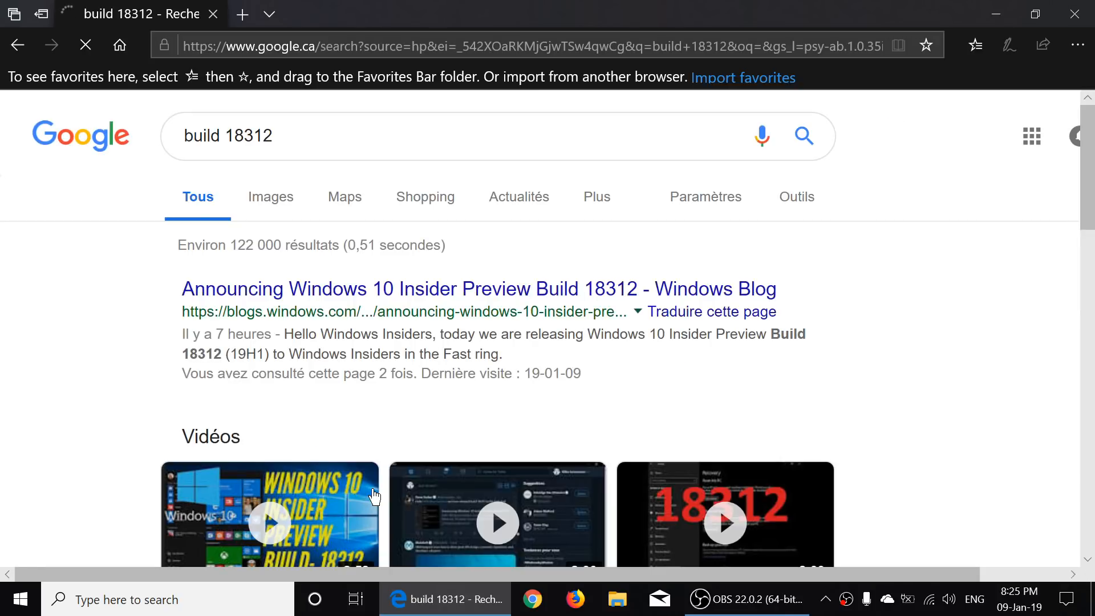
- Open the Windows Blog Build 18312 post and follow its reserved storage quest link
click(479, 288)
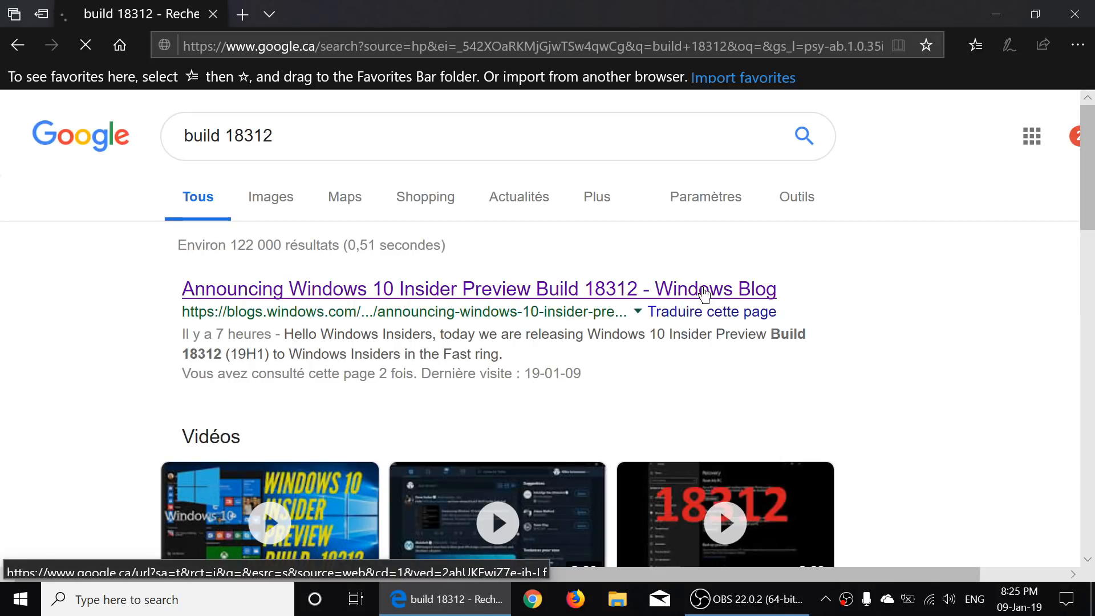
click(478, 288)
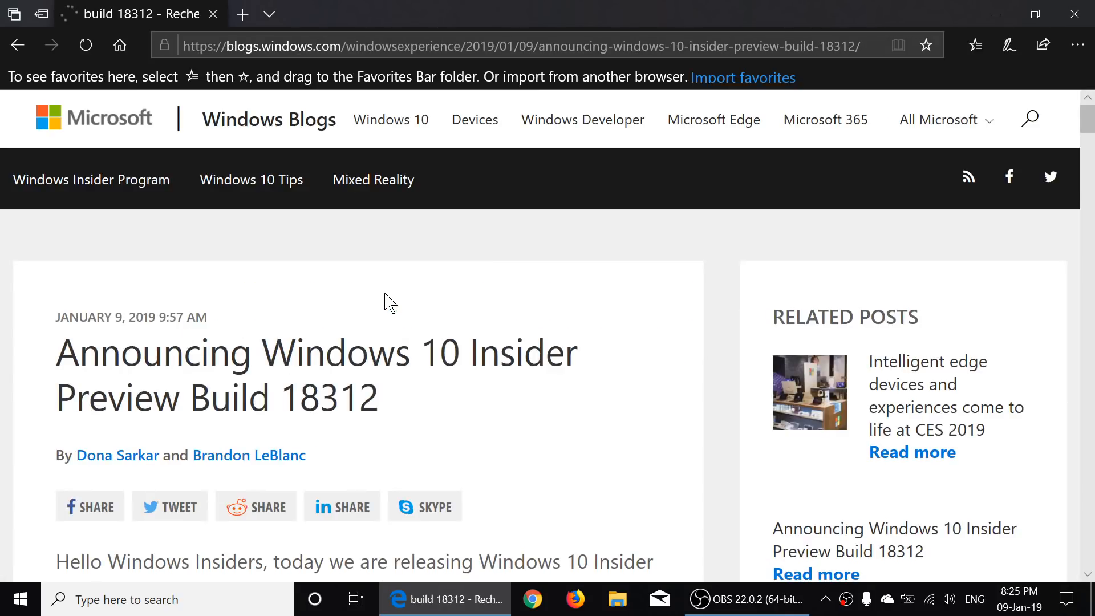
scroll(down, 3)
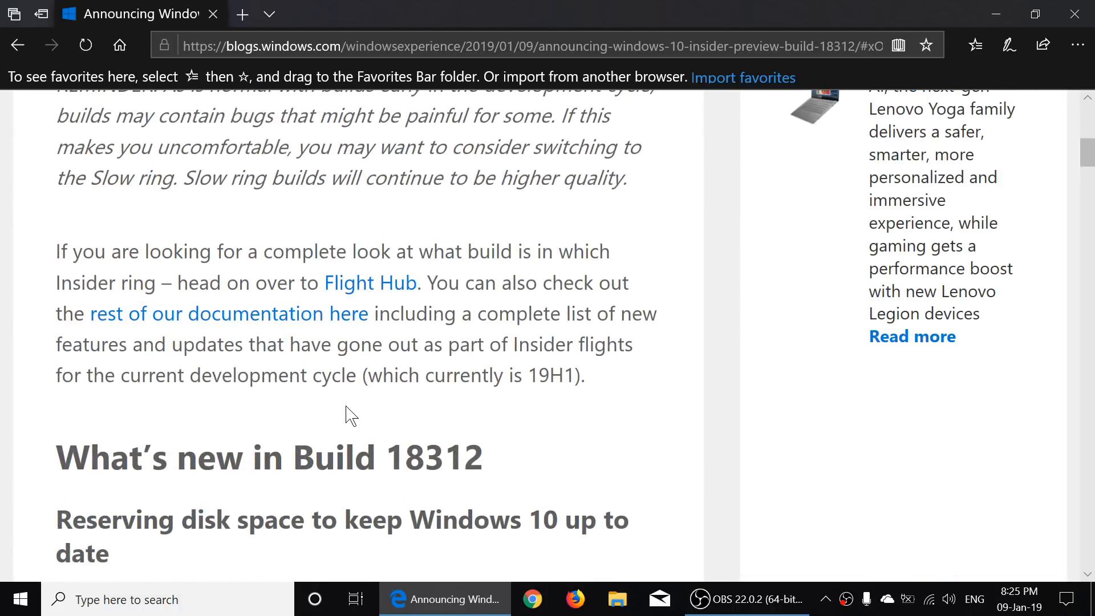
scroll(down, 3)
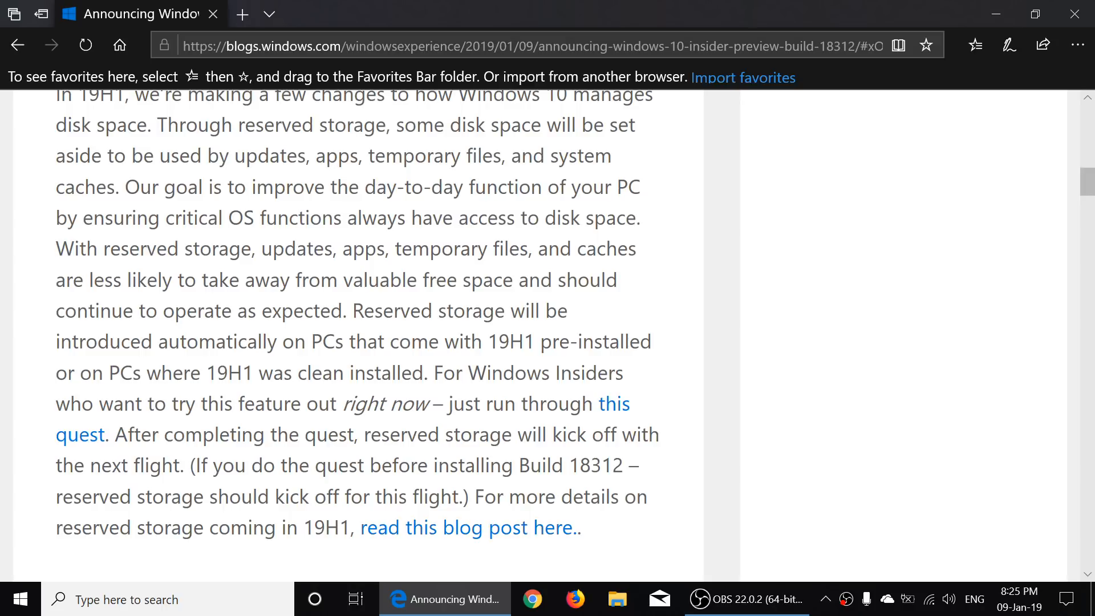
click(611, 404)
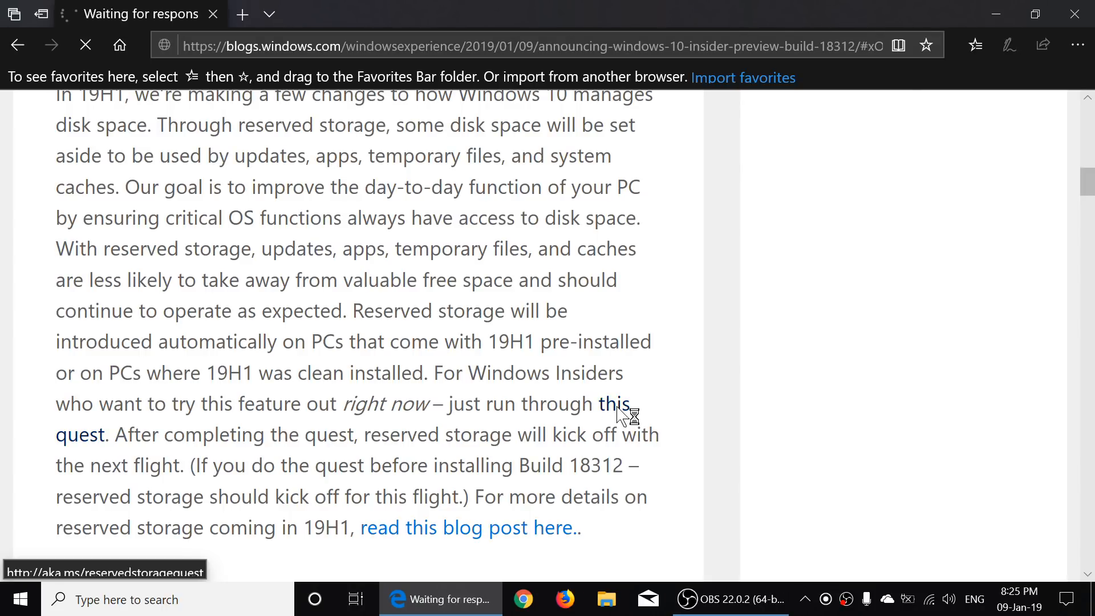
click(610, 403)
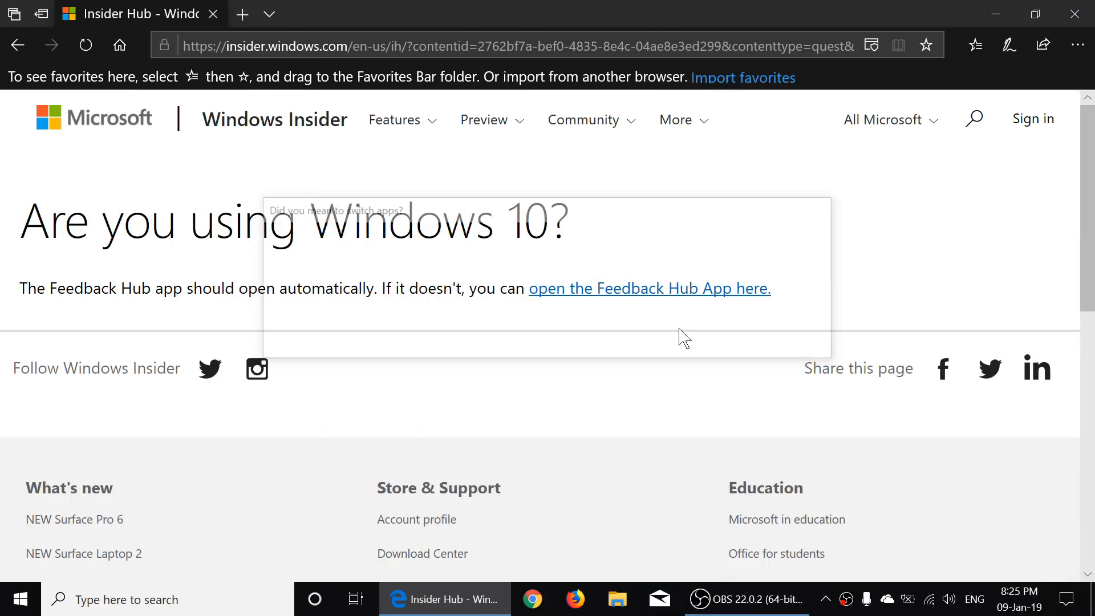
- Launch Feedback Hub, see the reserved storage quest marked complete, then close it
click(648, 289)
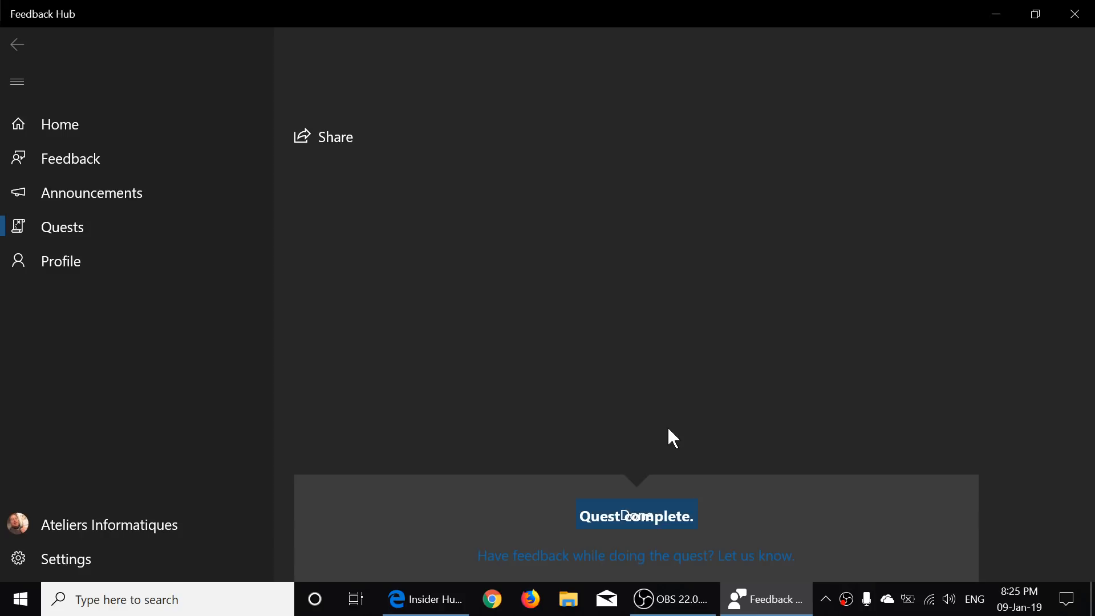
mouse_move(646, 513)
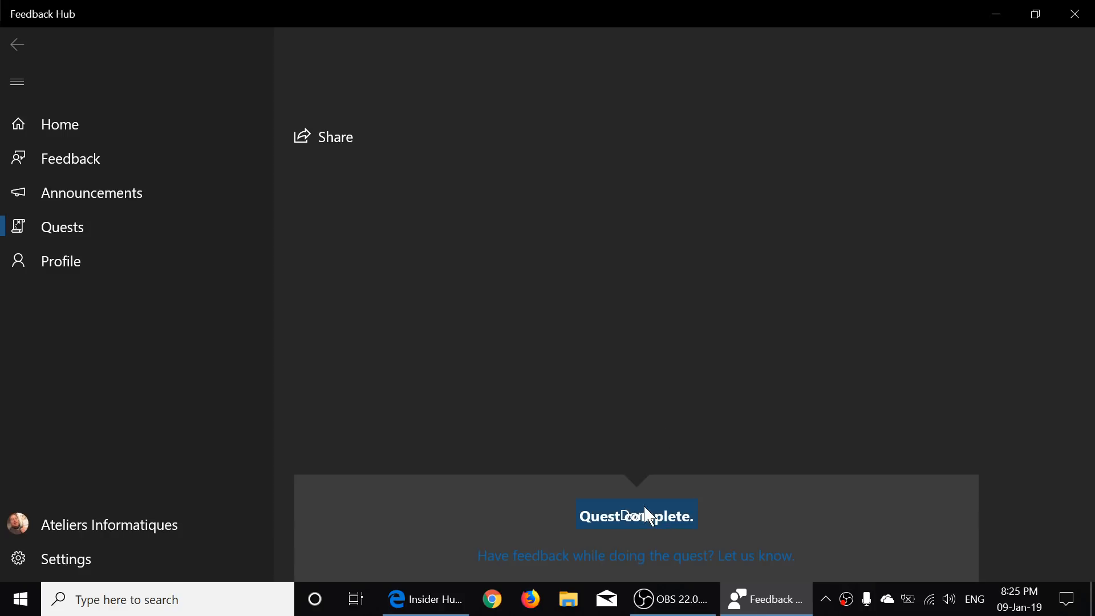
mouse_move(644, 370)
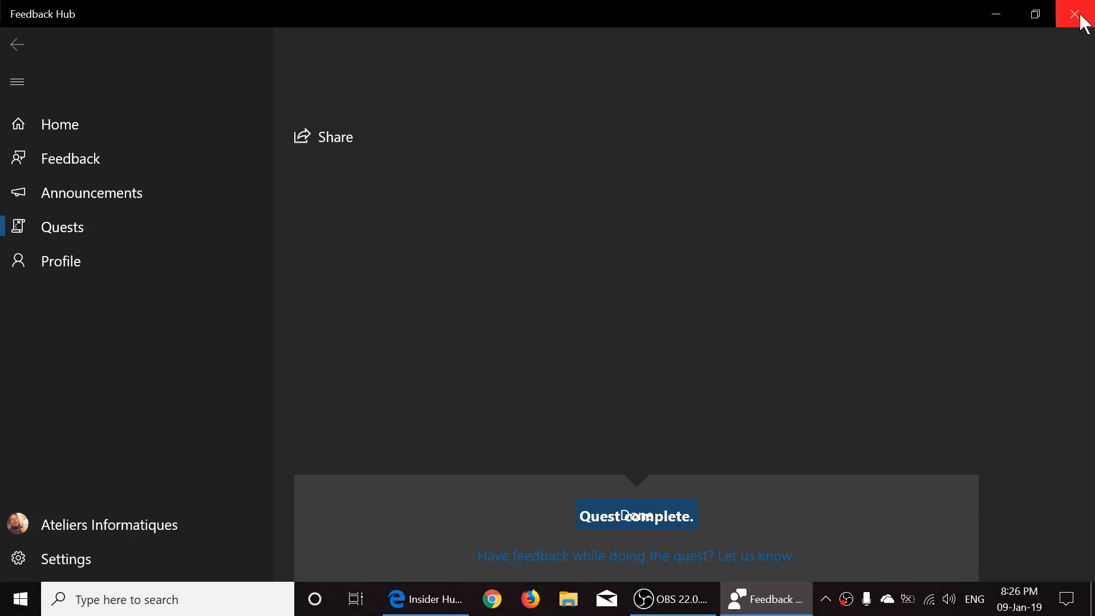
click(1082, 13)
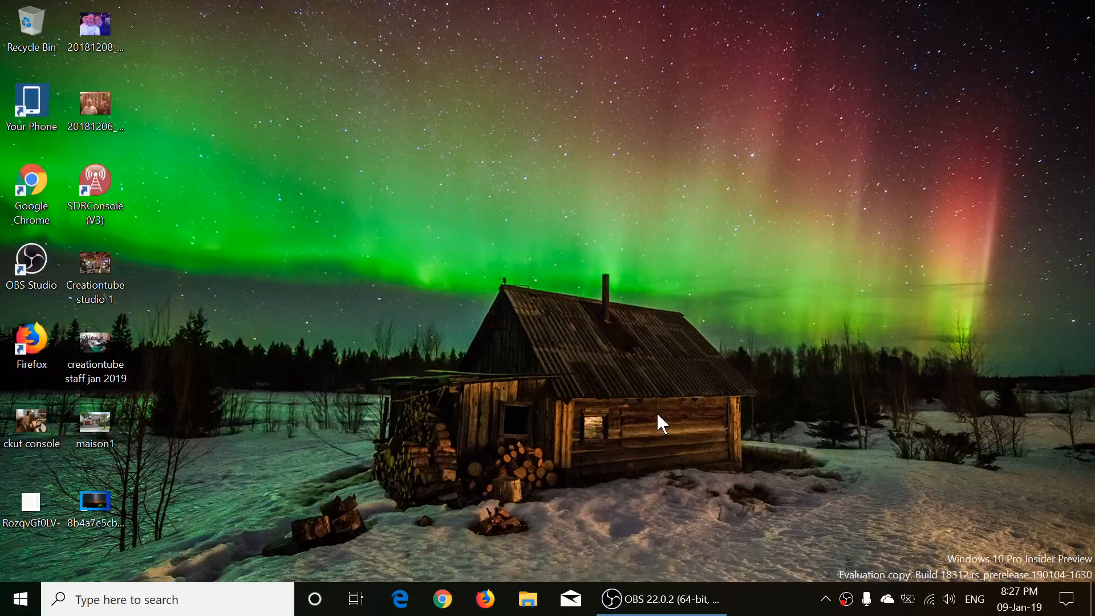
mouse_move(908, 542)
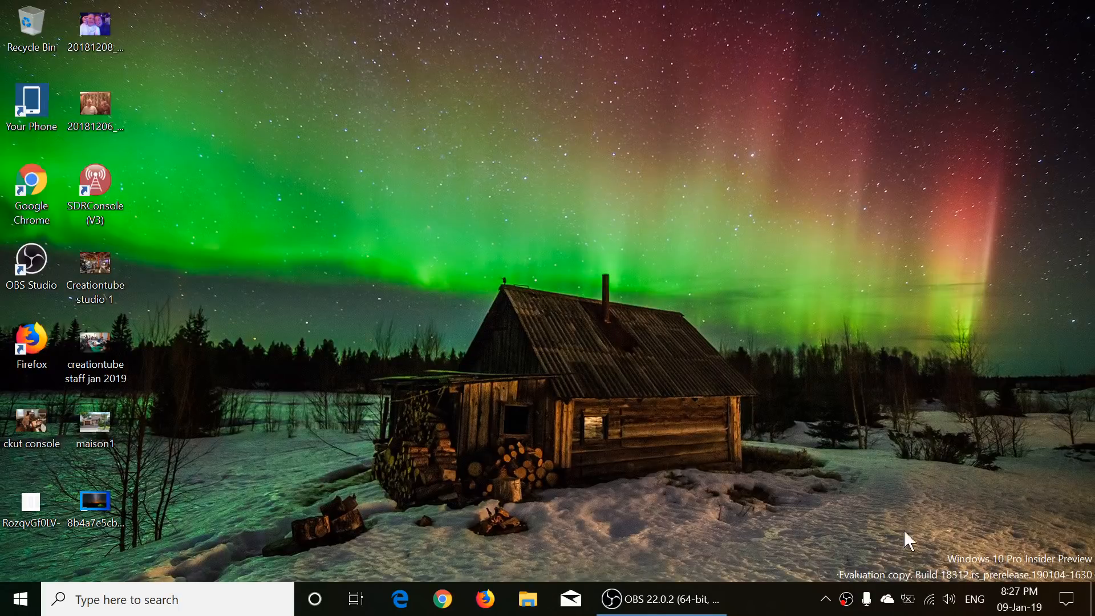
- Open the Action Center panel and choose the All settings tile
click(1078, 600)
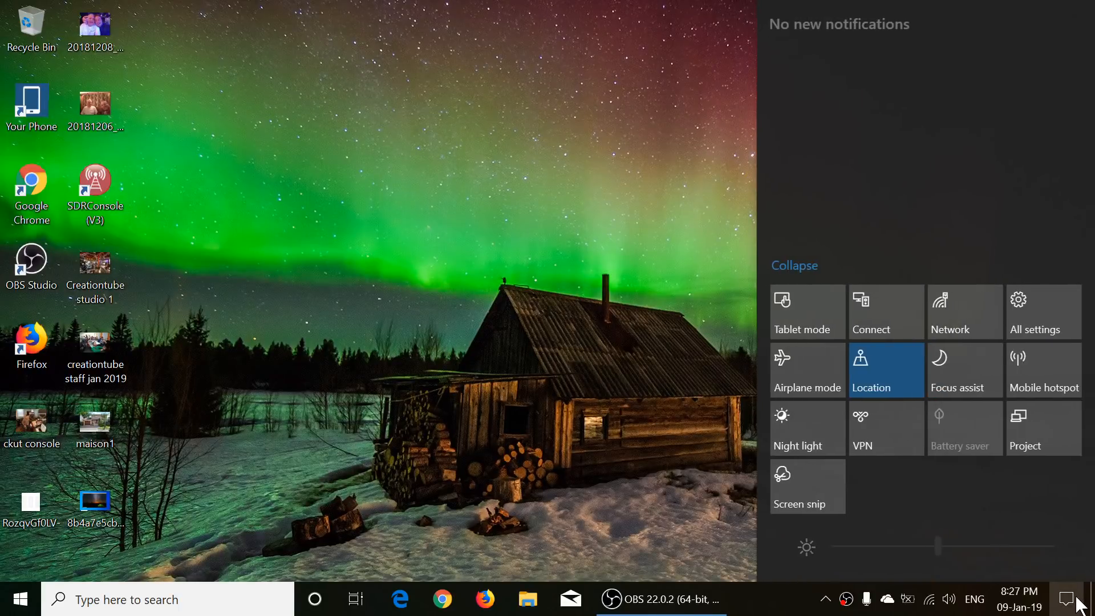
click(1037, 312)
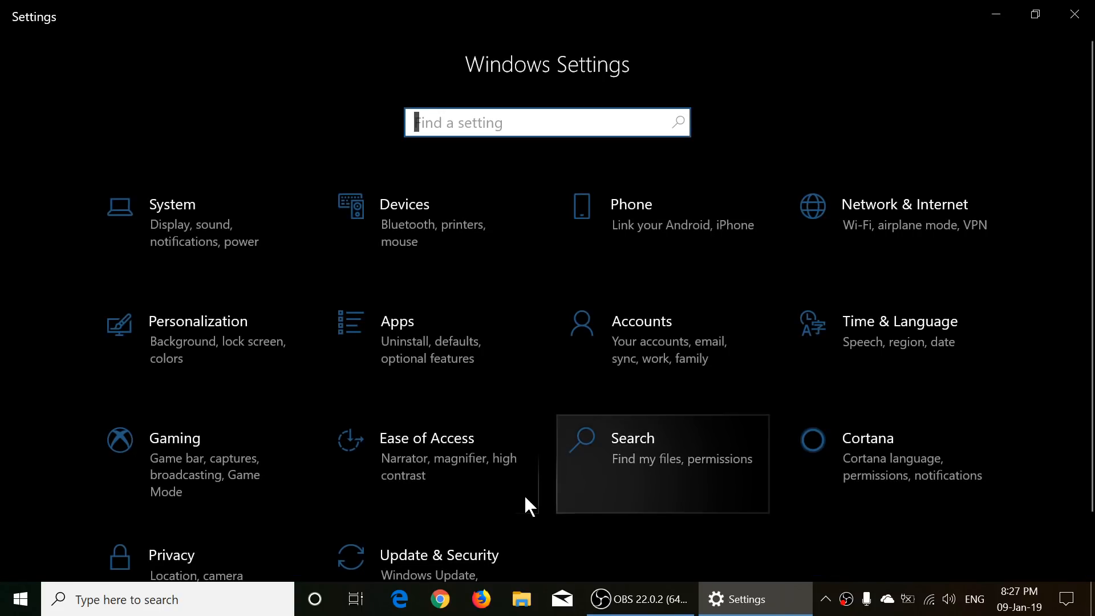
mouse_move(438, 554)
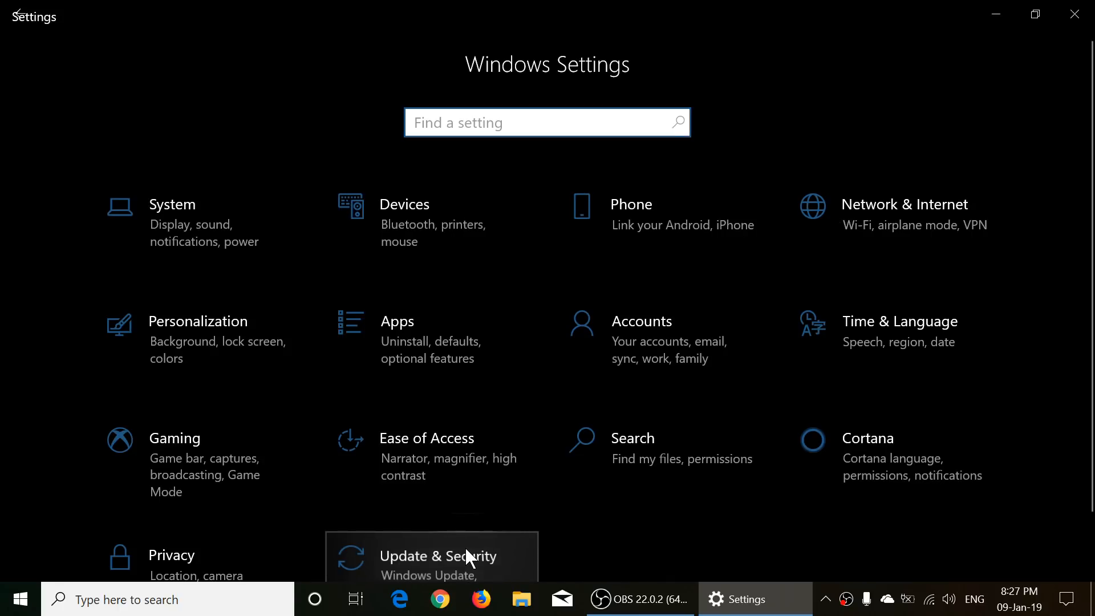
mouse_move(74, 385)
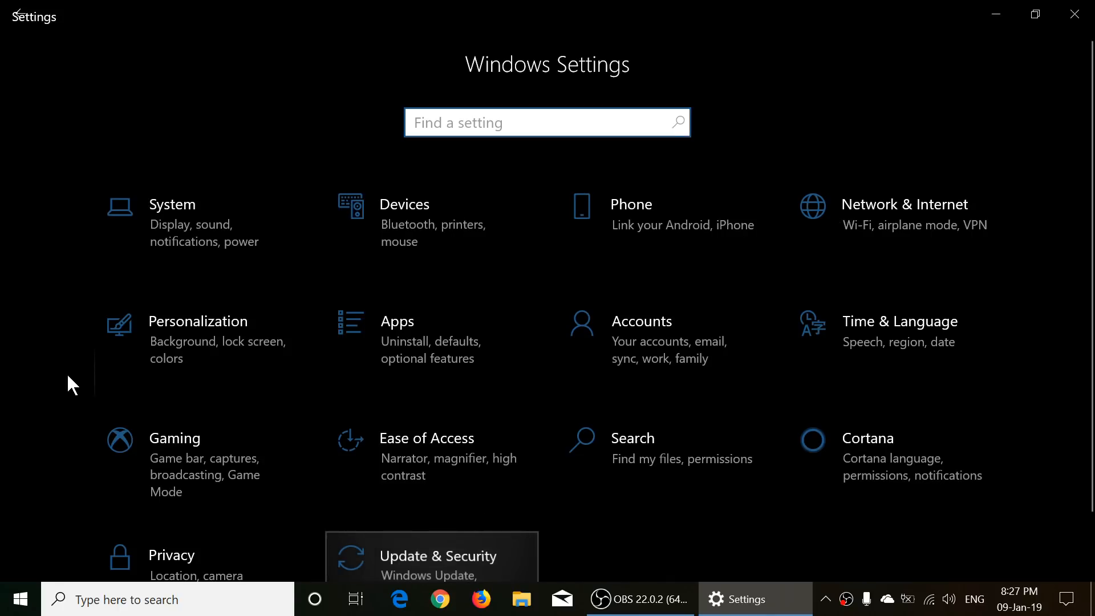
- Visit Update & Security > Recovery, cancel the Reset this PC choices, and close Settings
click(432, 556)
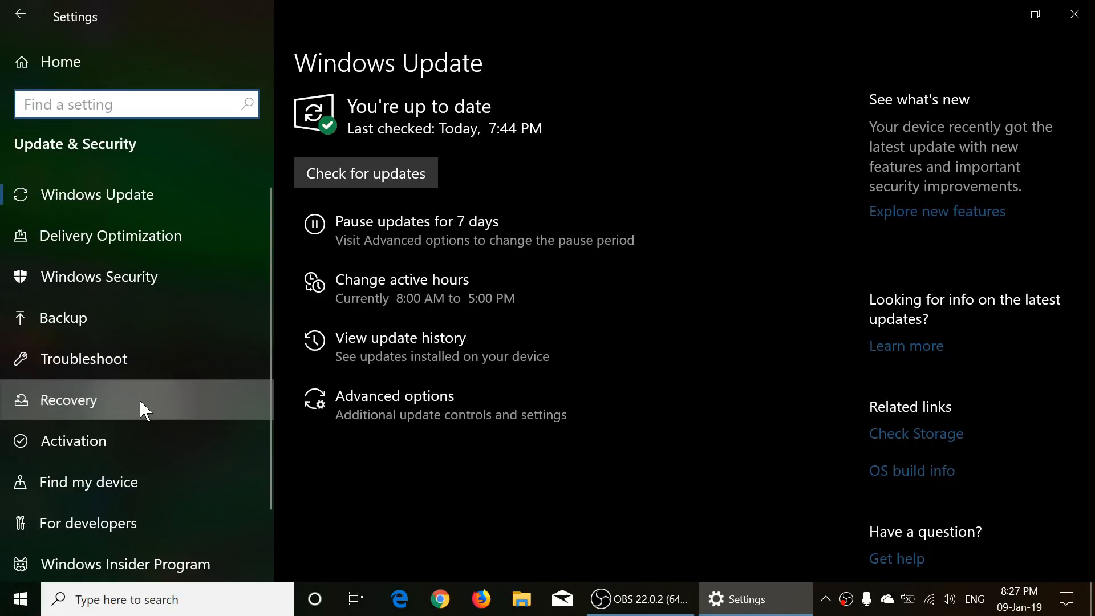
click(74, 399)
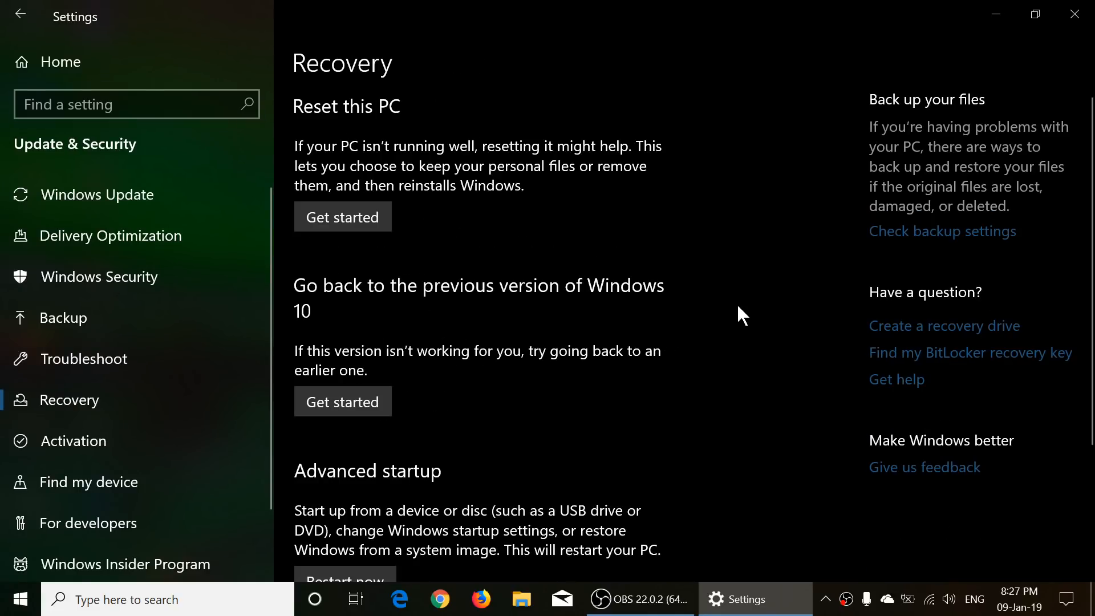
mouse_move(416, 222)
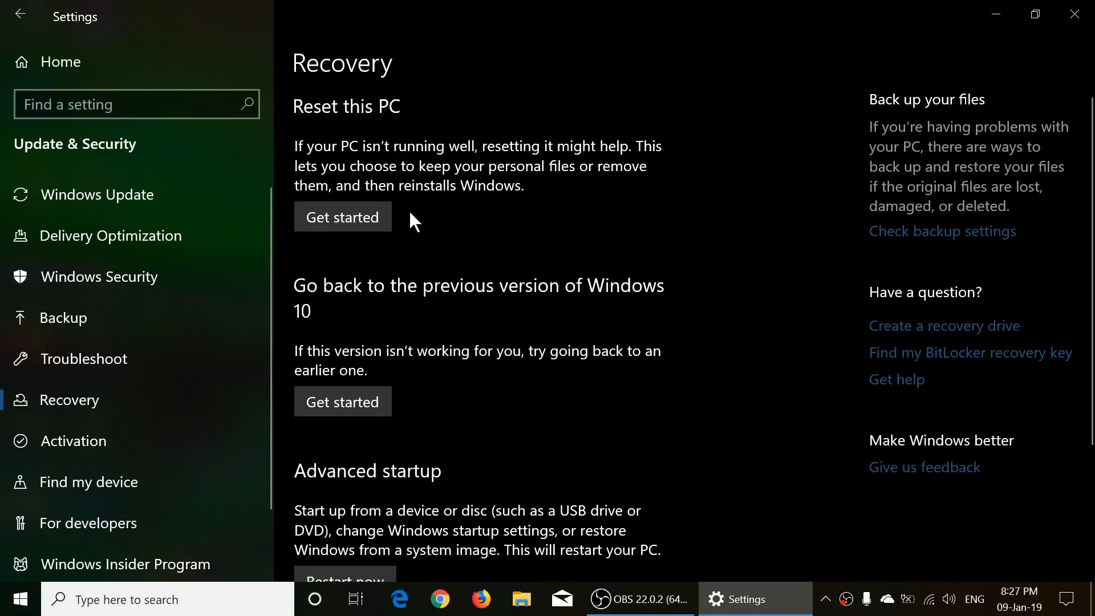
mouse_move(643, 295)
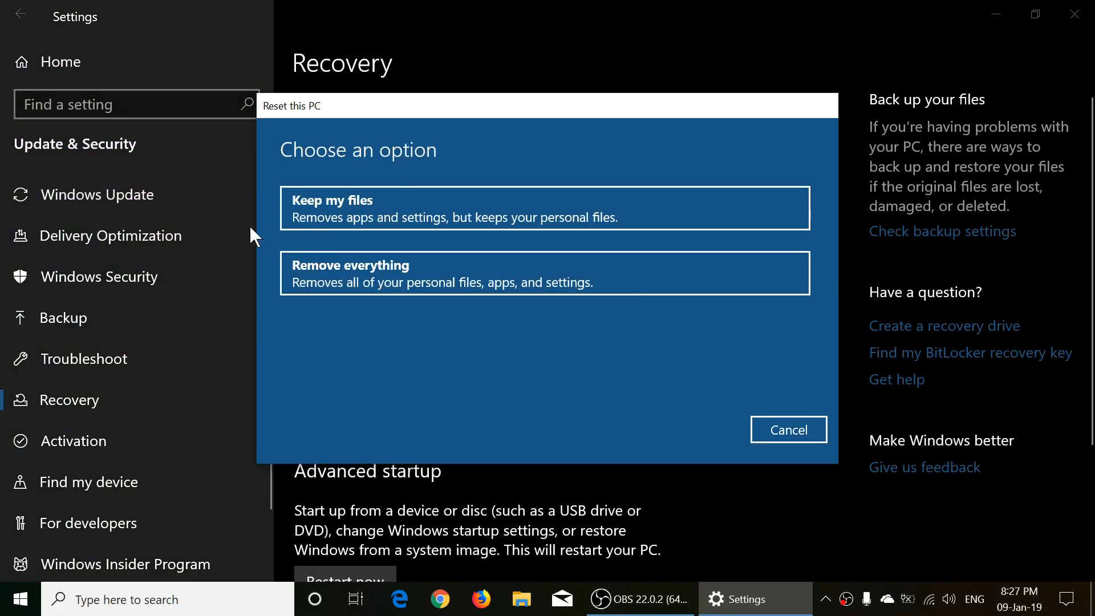
mouse_move(467, 402)
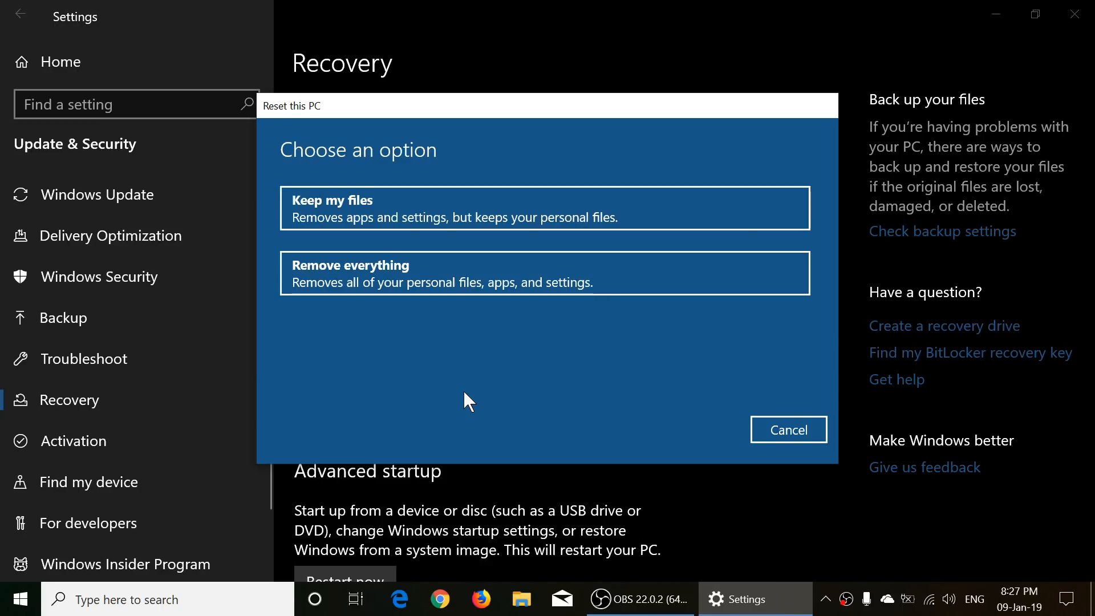
mouse_move(836, 169)
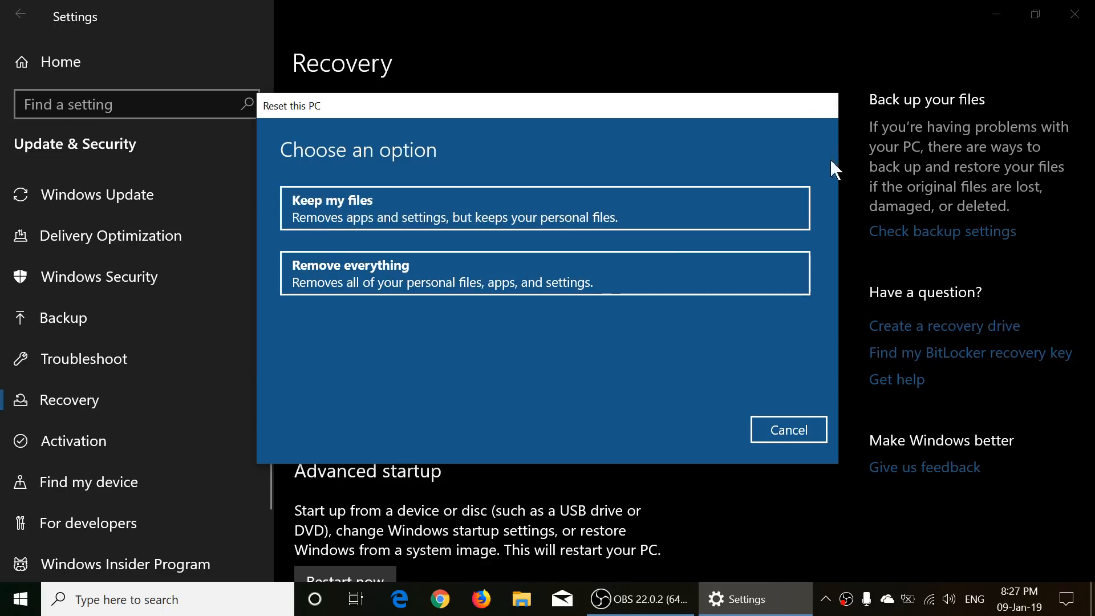
click(788, 429)
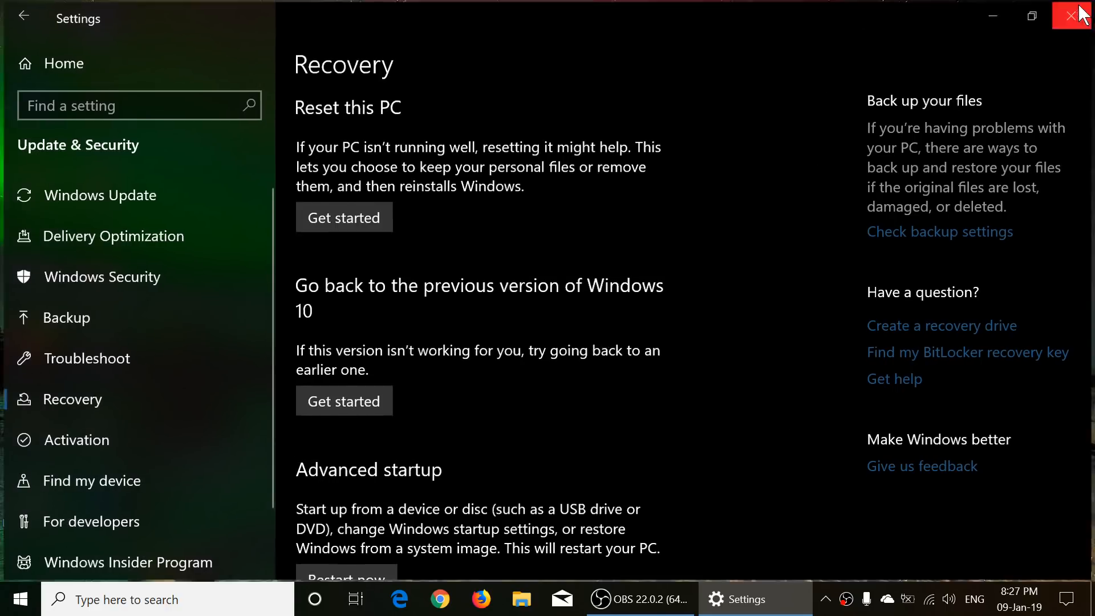
click(1077, 15)
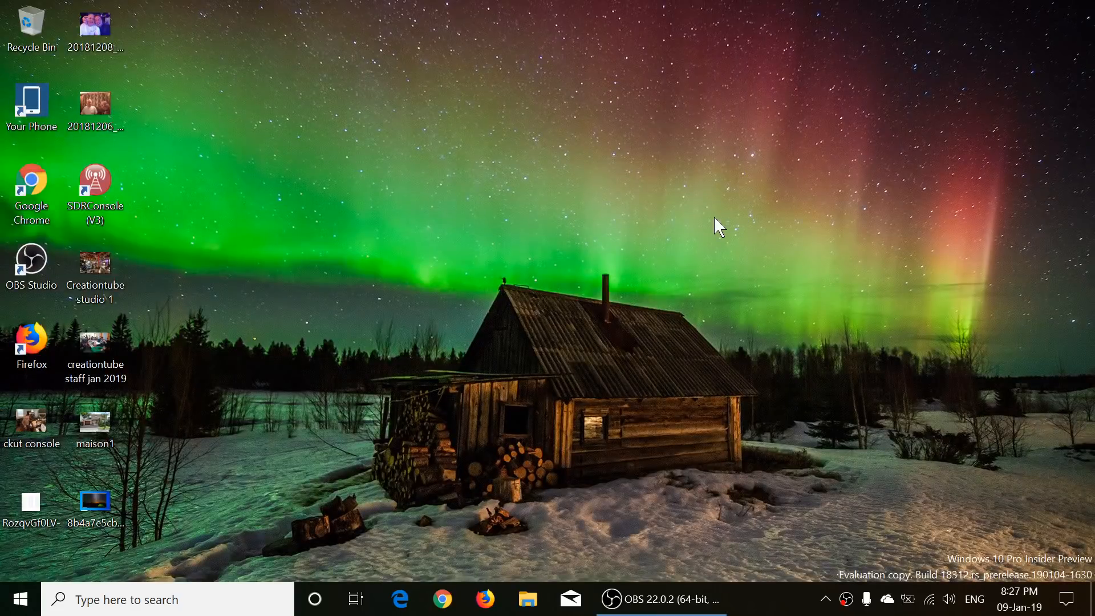
mouse_move(520, 286)
text(we)
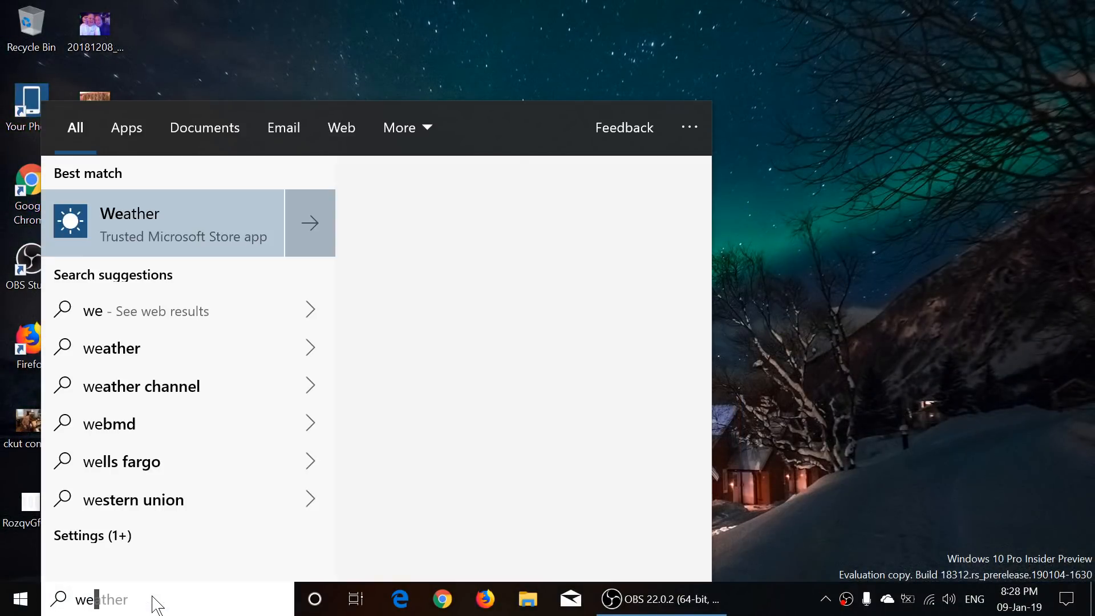
text(ws)
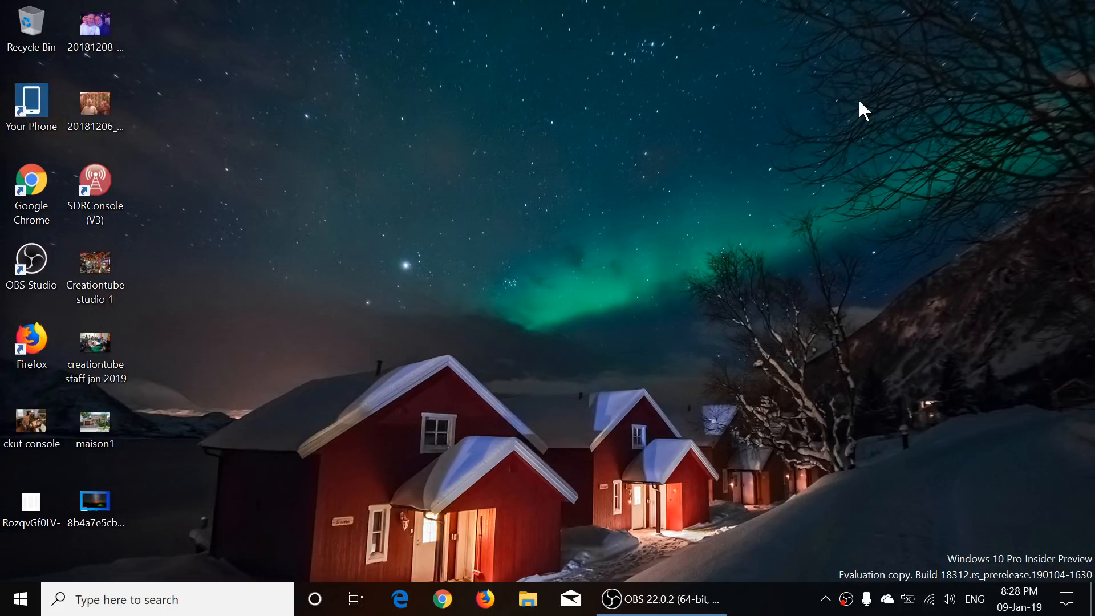
mouse_move(828, 193)
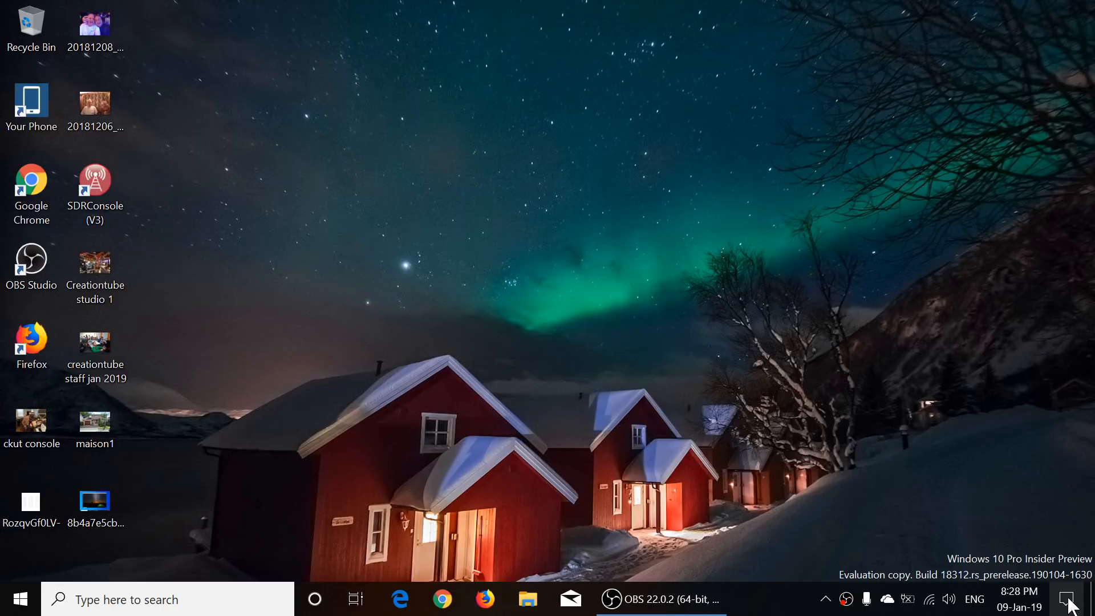
- Open the taskbar search panel and ready it for a new query
click(167, 600)
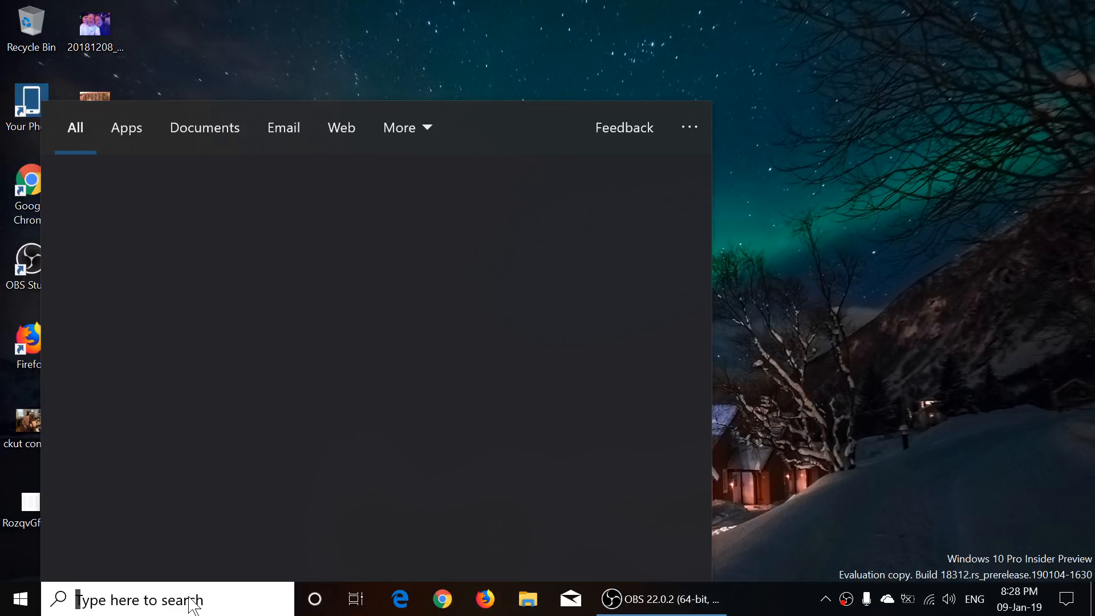
click(623, 128)
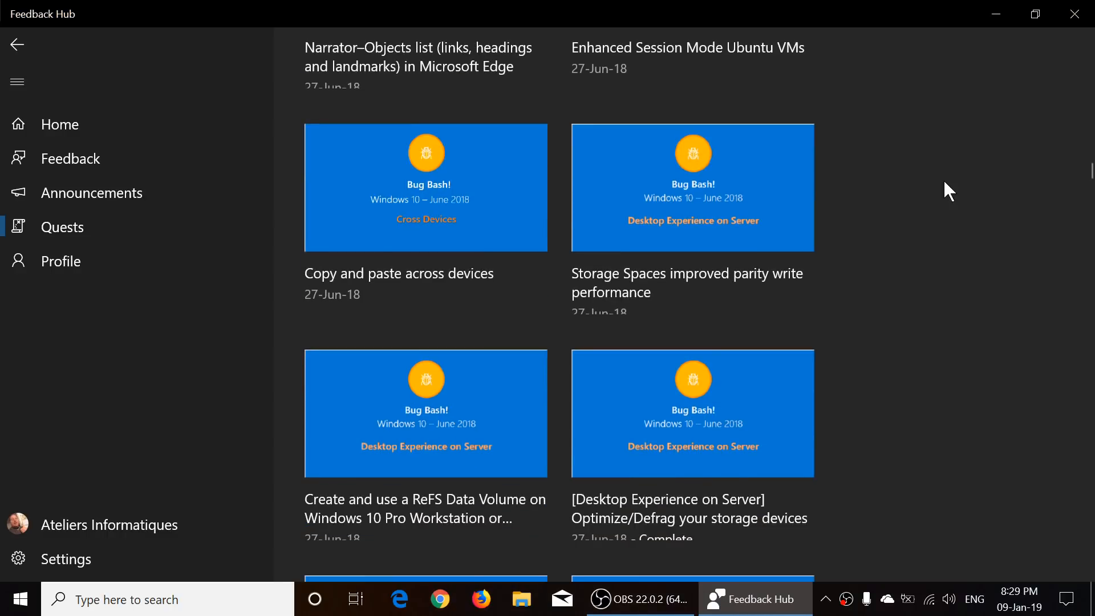
- Scroll to the handwriting, storage defrag and Bluetooth battery Bug Bash quests
scroll(down, 3)
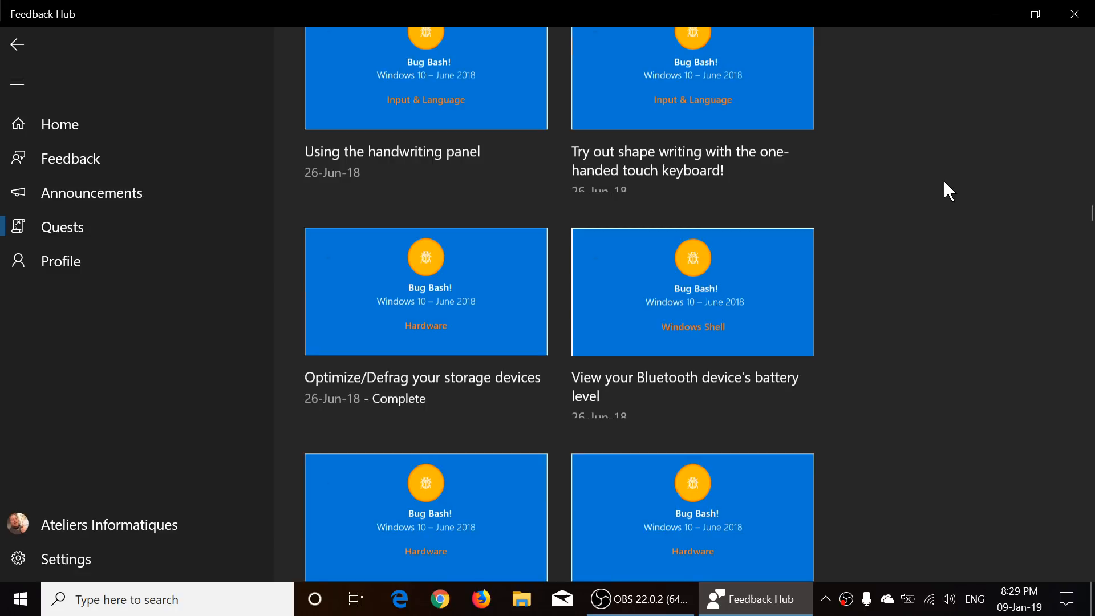